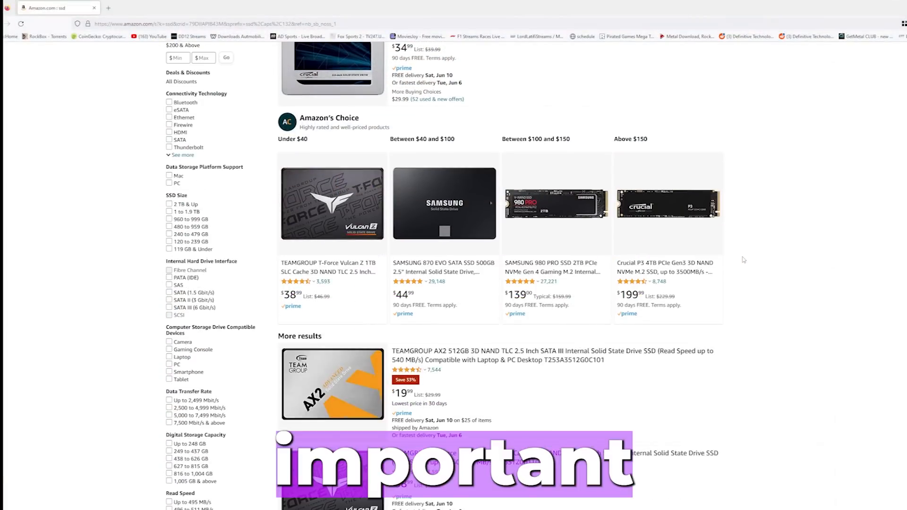
scroll(down, 3)
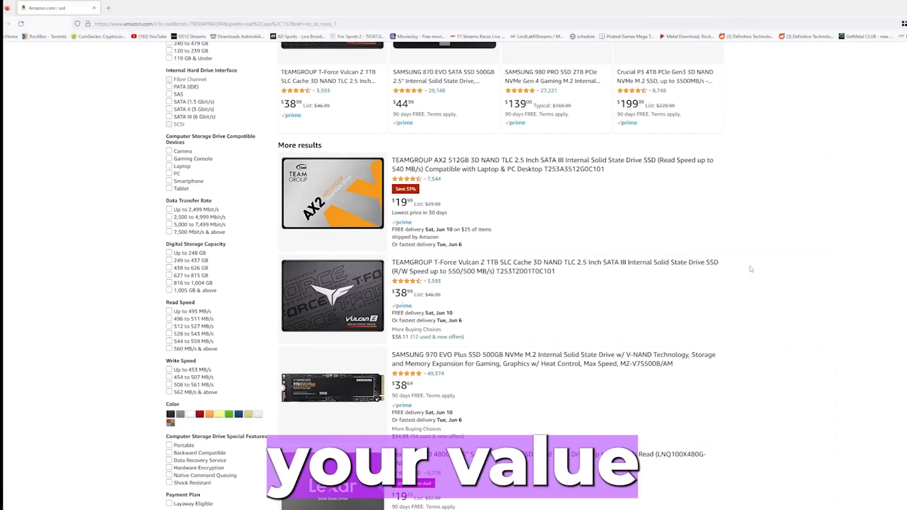
scroll(down, 3)
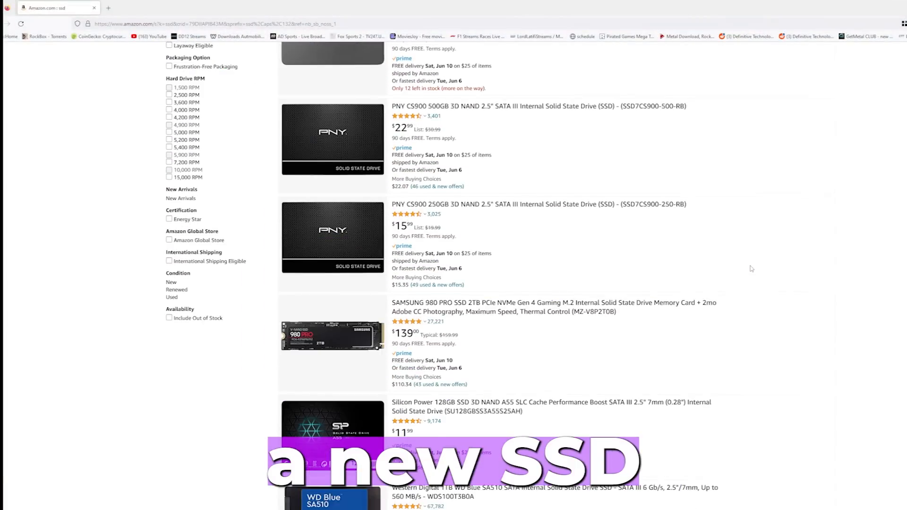